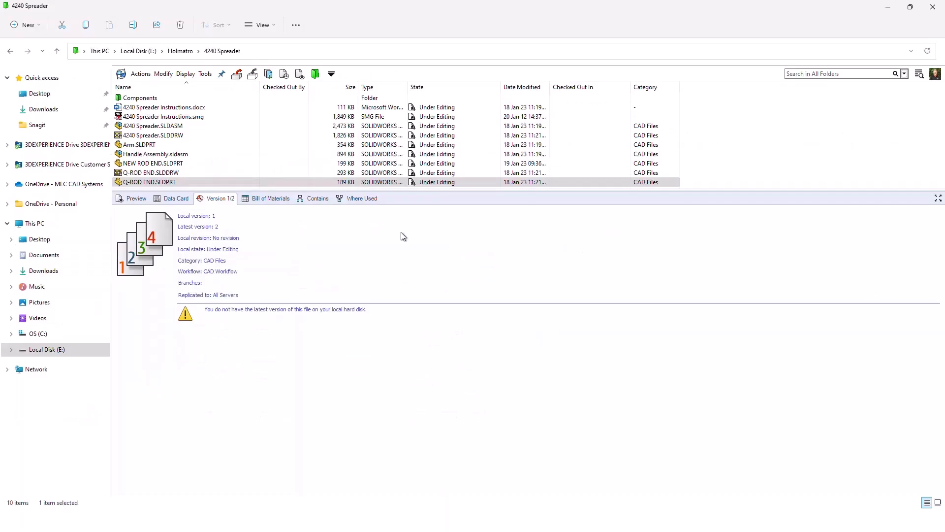
# Show the Bill of Materials tab and select 4240 Spreader.SLDASM to list its components
pyautogui.click(270, 198)
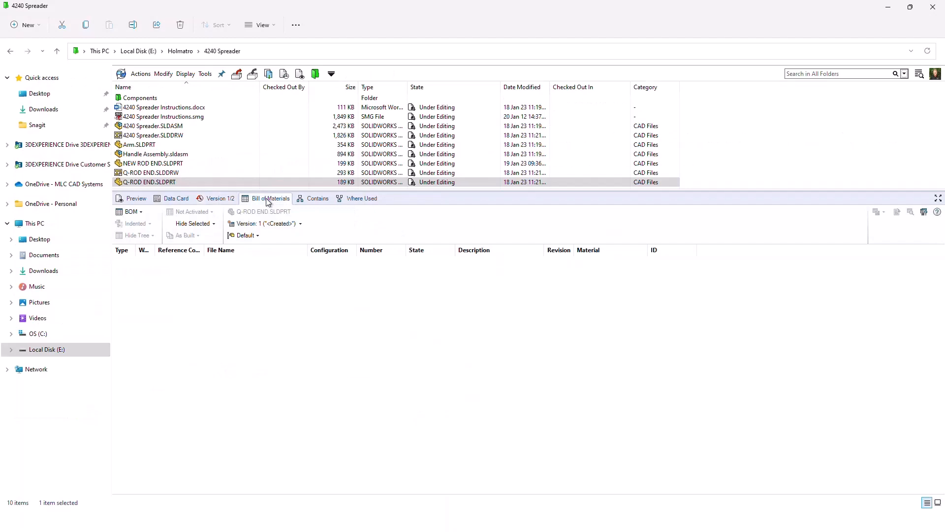
pyautogui.moveTo(270, 198)
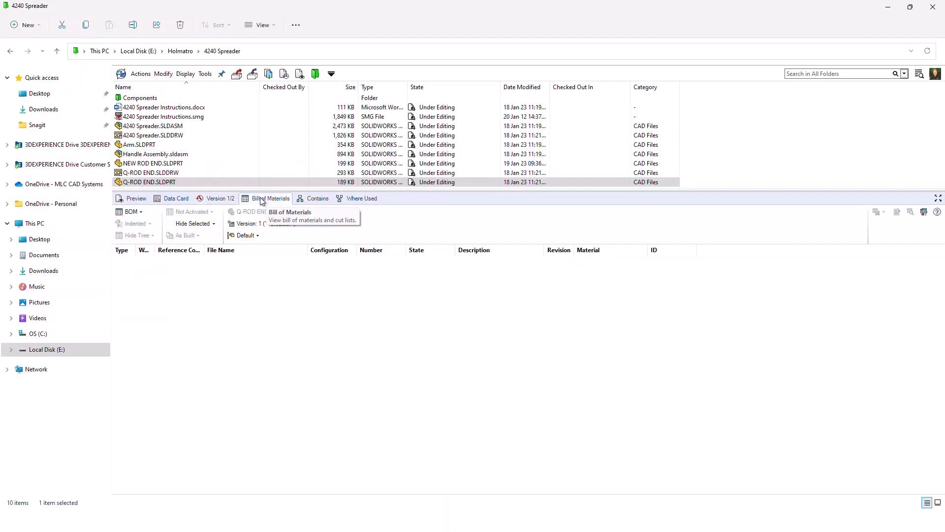
pyautogui.click(154, 125)
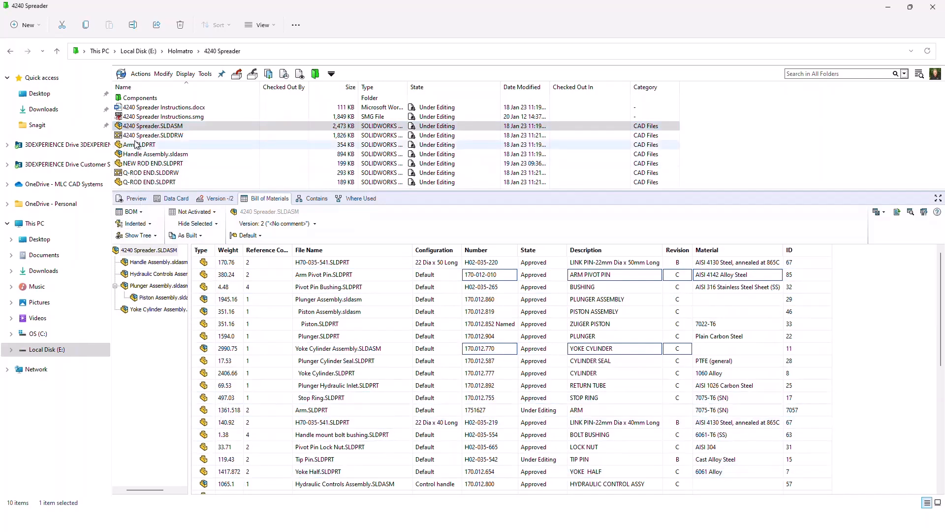
# Show the Q-ROD END.SLDDRW bill of materials with its single part C-02272 and expand the BOM layouts
pyautogui.click(154, 134)
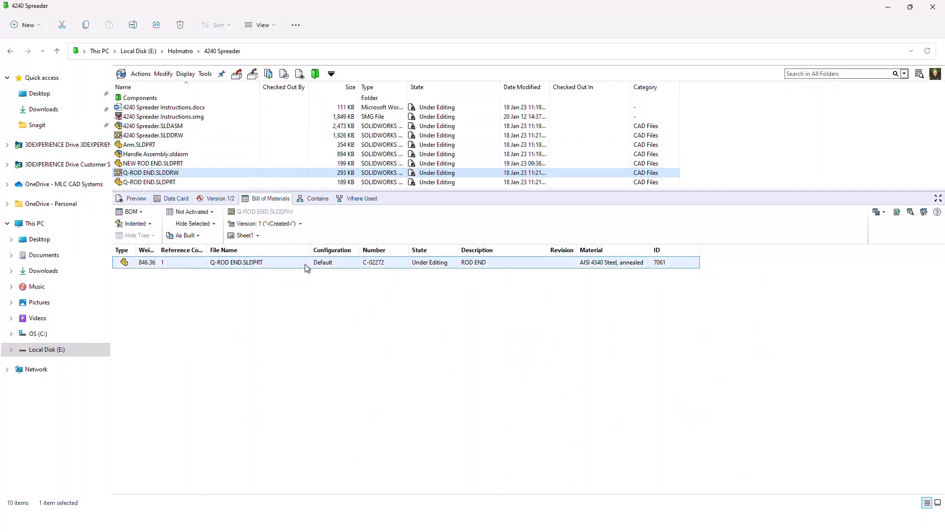
pyautogui.moveTo(337, 269)
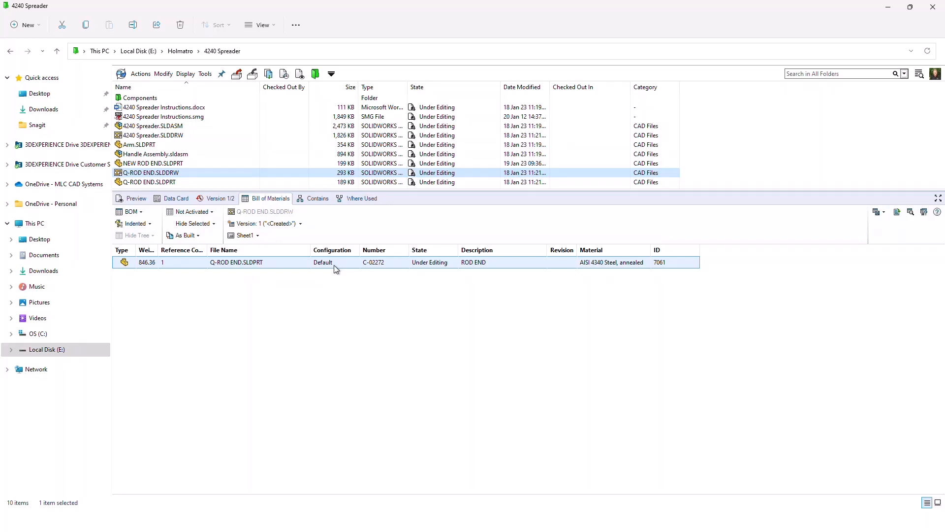
pyautogui.click(131, 212)
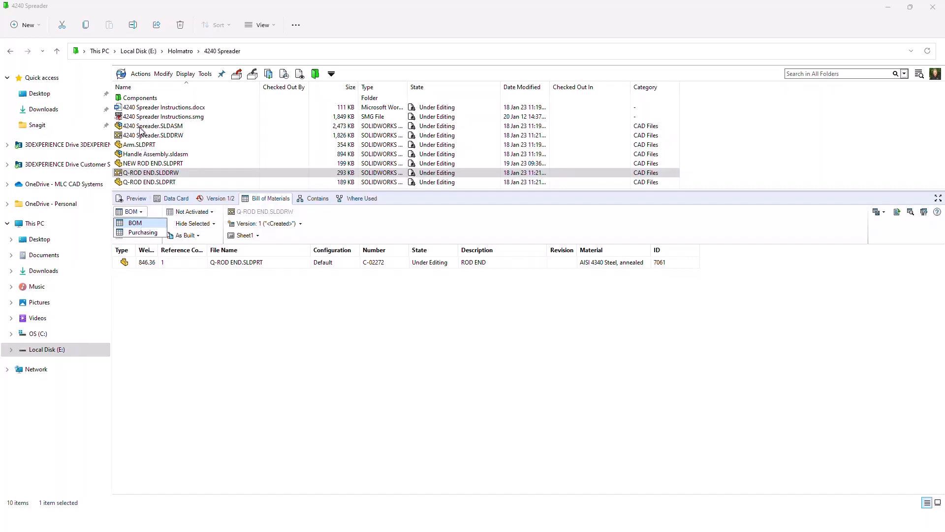
# Preview the 4240 Spreader assembly's Purchasing BOM with vendors and costs, then return to the standard BOM
pyautogui.click(153, 125)
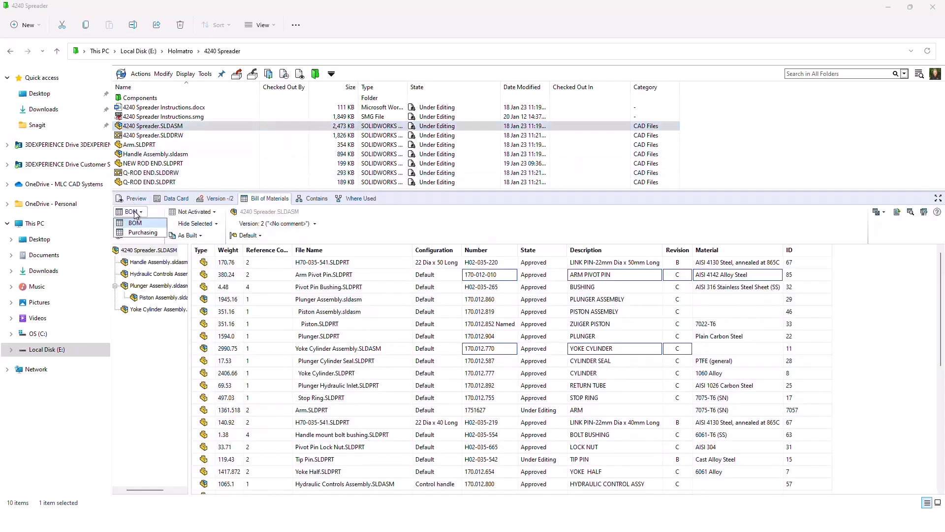
pyautogui.click(135, 222)
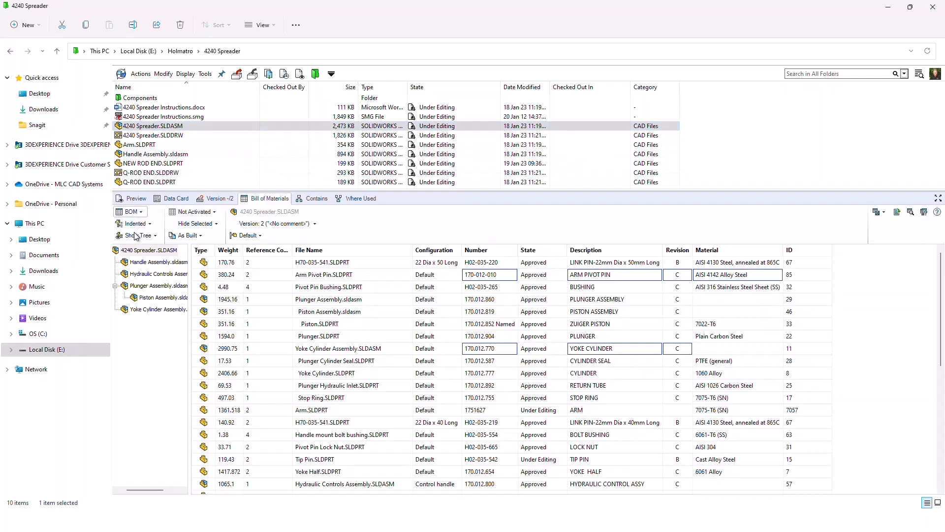
pyautogui.click(130, 212)
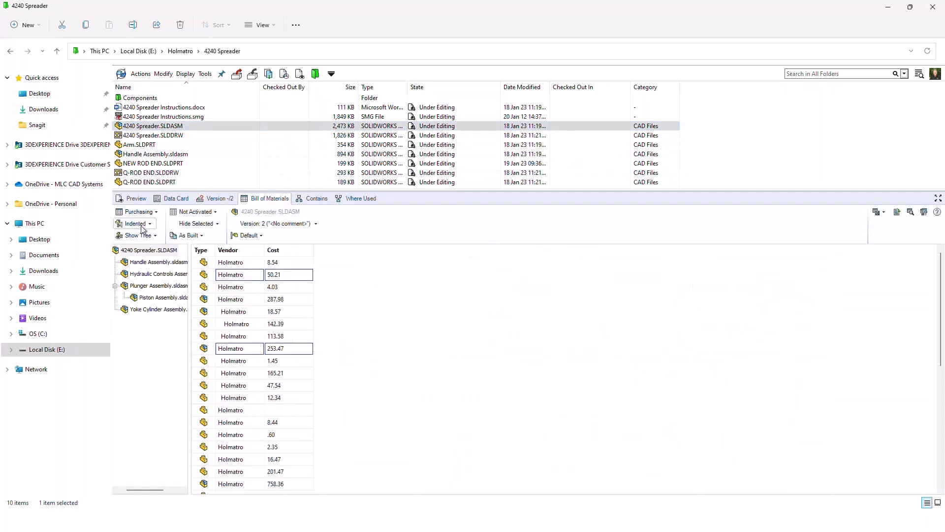
pyautogui.click(130, 212)
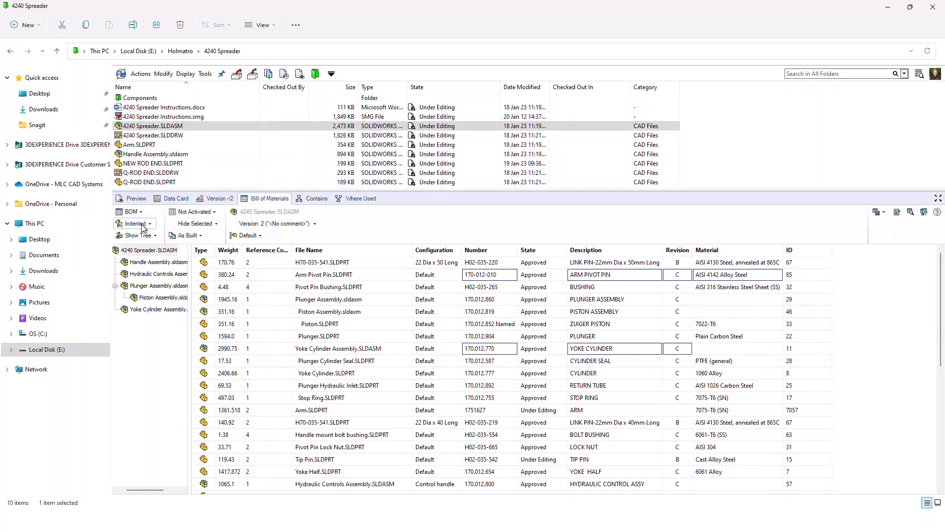
pyautogui.moveTo(136, 223)
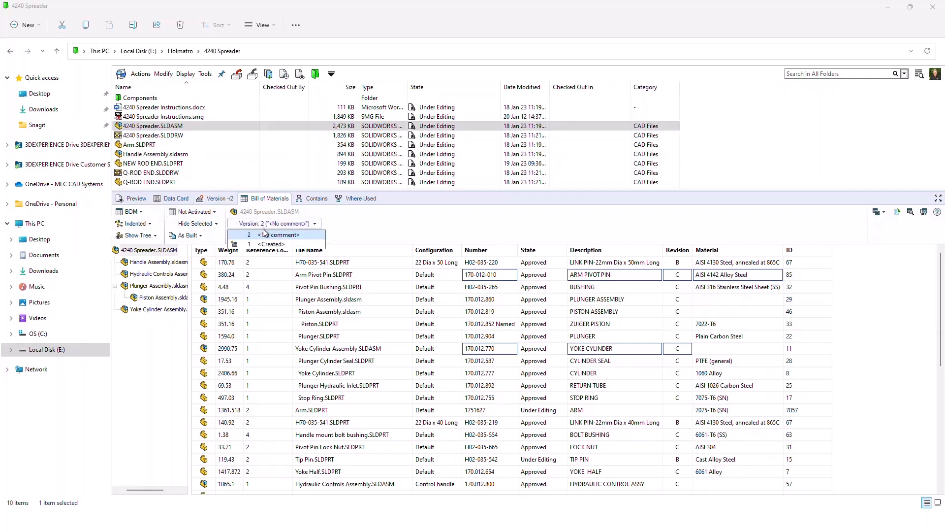
pyautogui.click(270, 243)
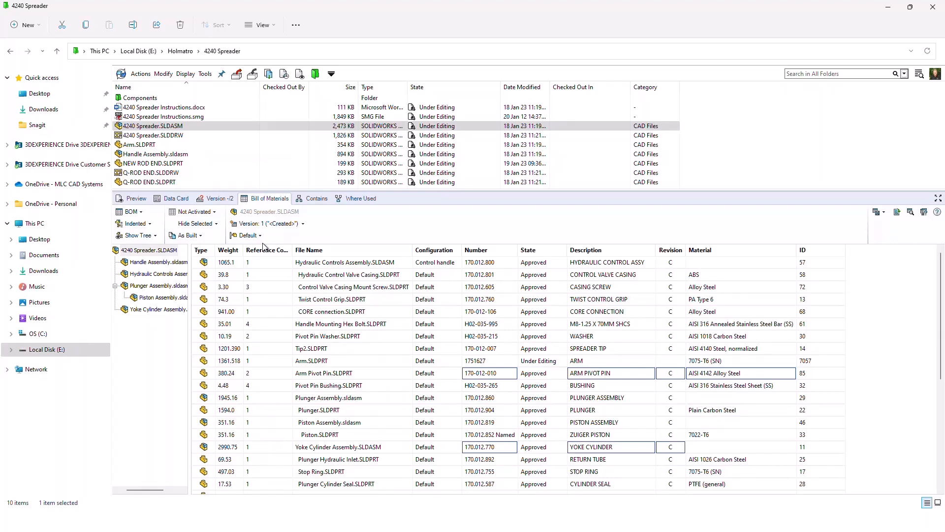
pyautogui.click(153, 125)
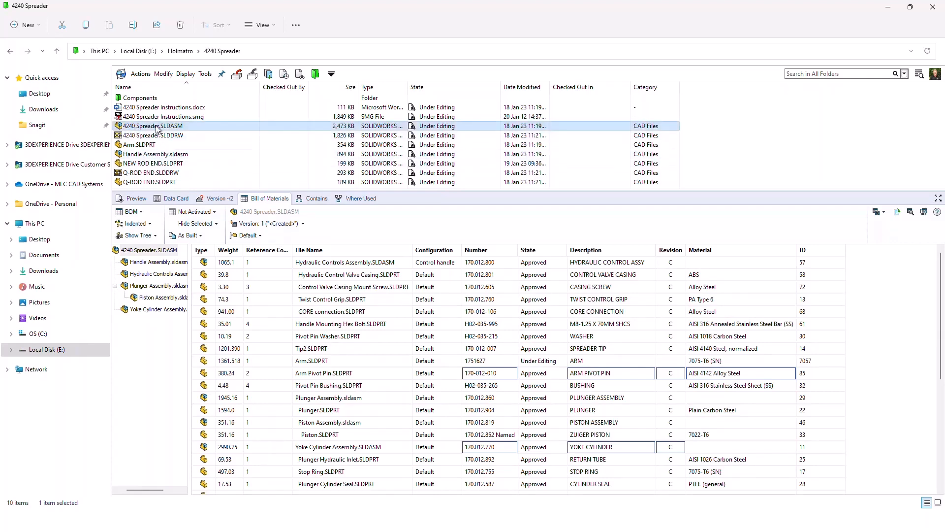
pyautogui.moveTo(268, 224)
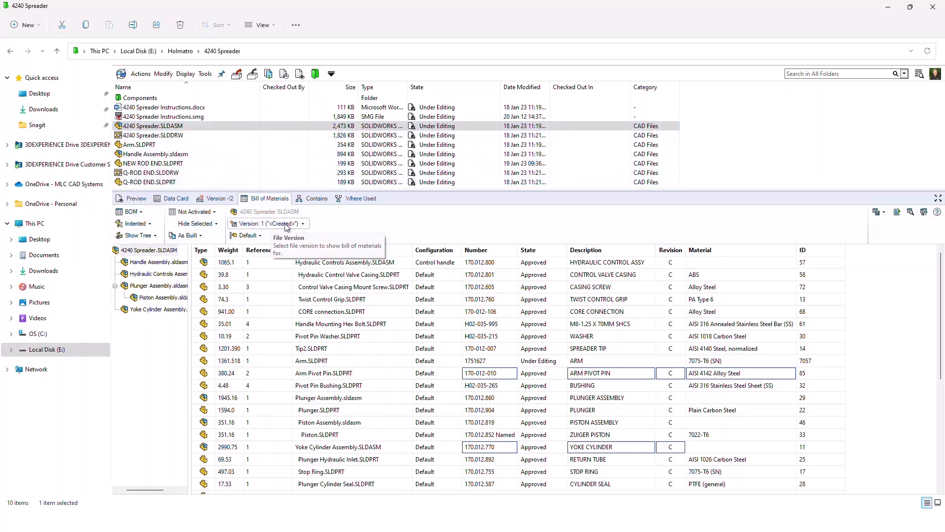
pyautogui.click(313, 223)
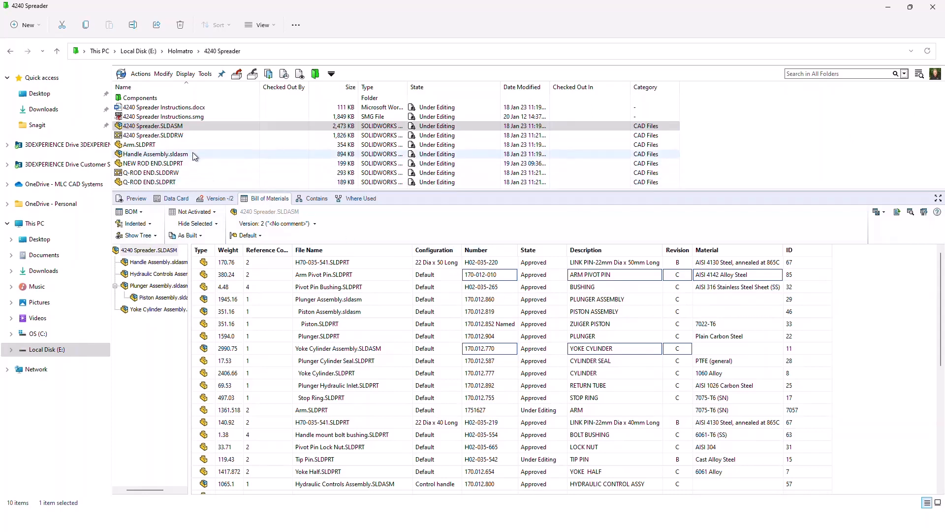
pyautogui.click(154, 135)
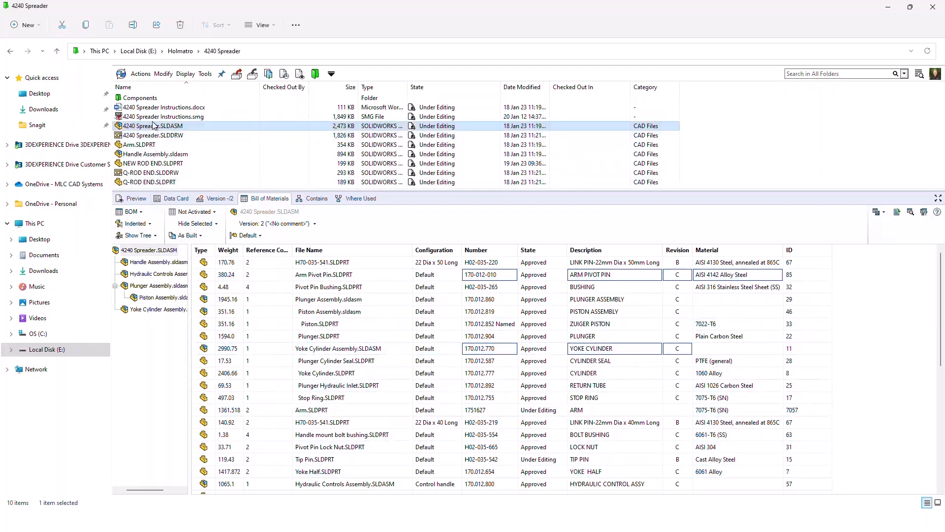
pyautogui.click(165, 116)
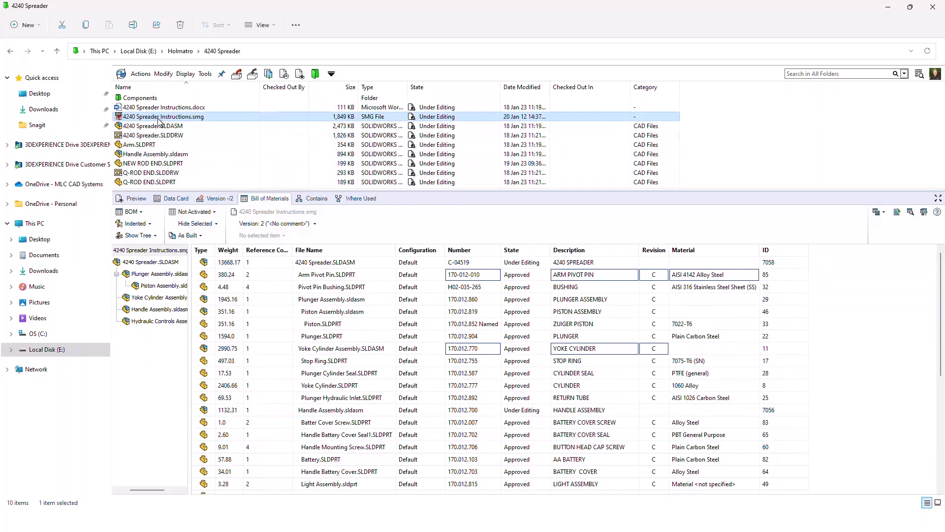
pyautogui.moveTo(187, 116)
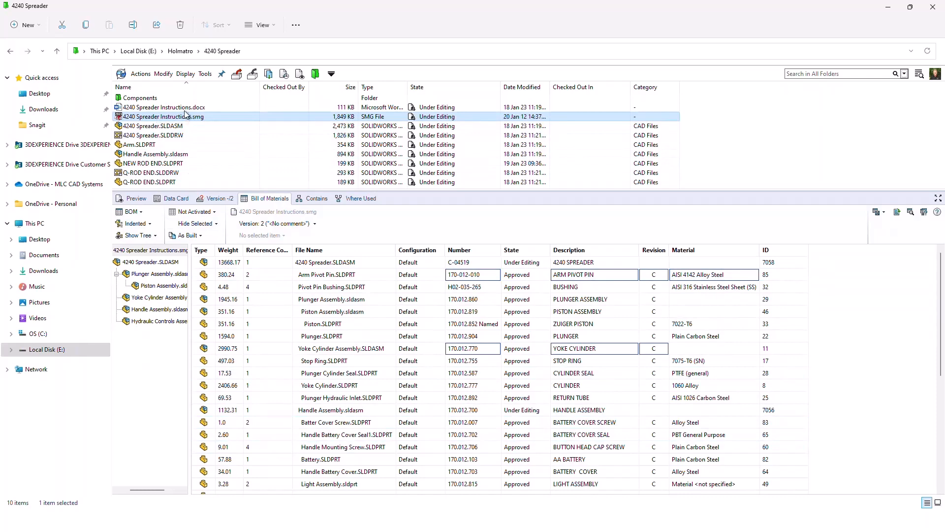
# Show the 4240 Spreader Instructions.docx BOM listing the SMG file and spreader assembly
pyautogui.click(166, 107)
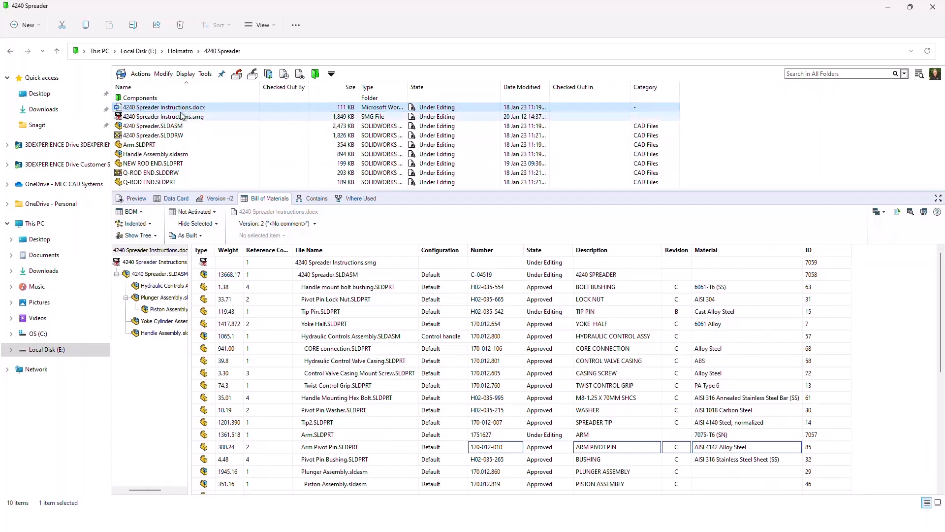
pyautogui.click(163, 107)
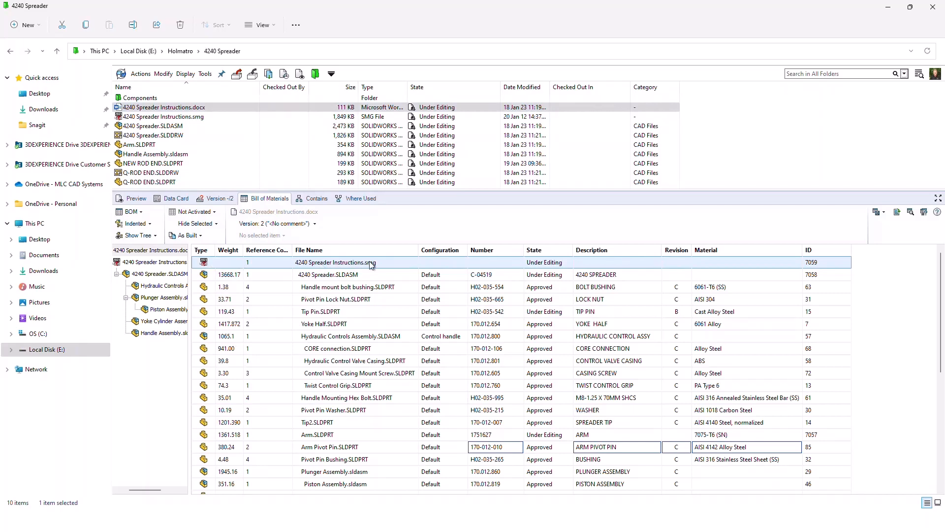
pyautogui.click(165, 116)
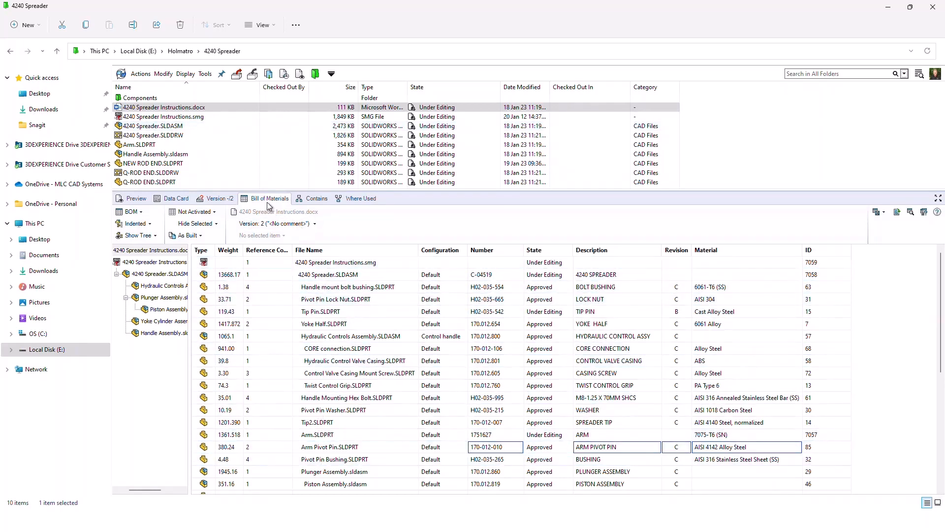
pyautogui.moveTo(269, 198)
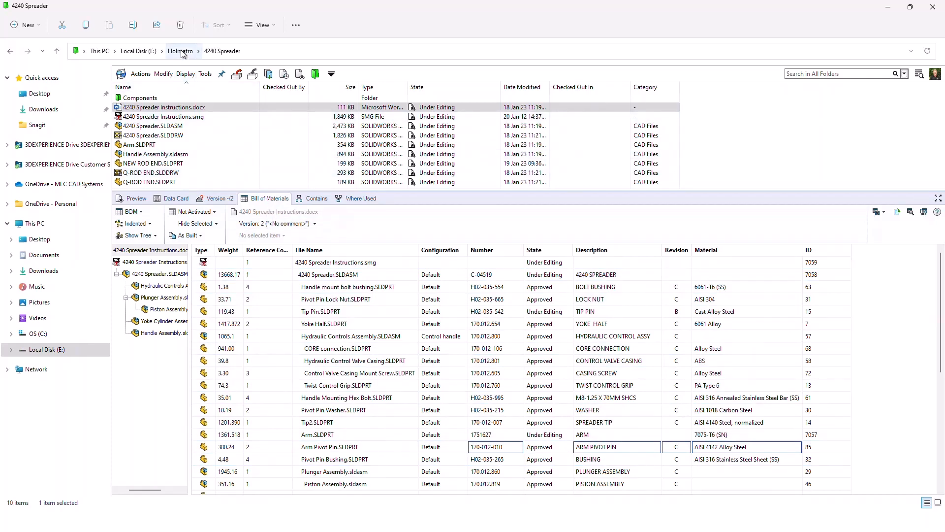
# Navigate from Holmatro through Projects and P-00101 ABC Corp into the CAD Files folder
pyautogui.click(180, 50)
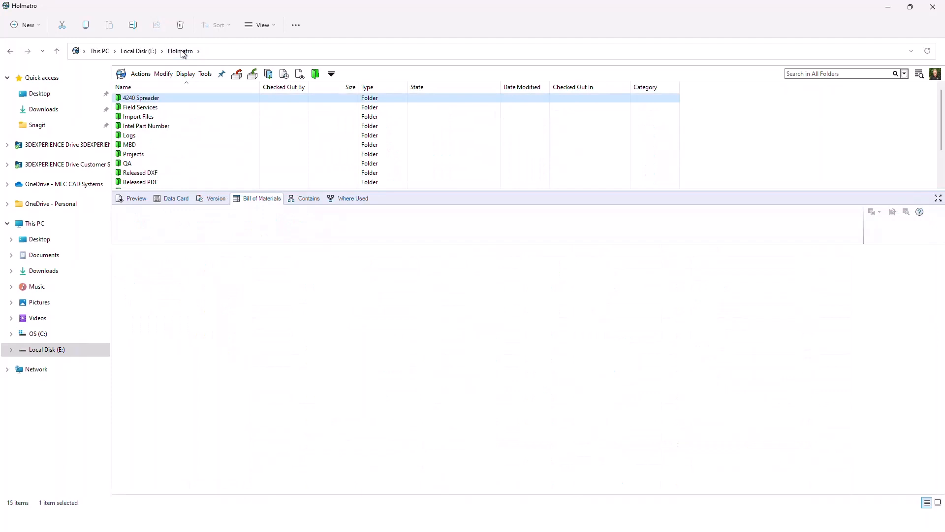
pyautogui.doubleClick(133, 154)
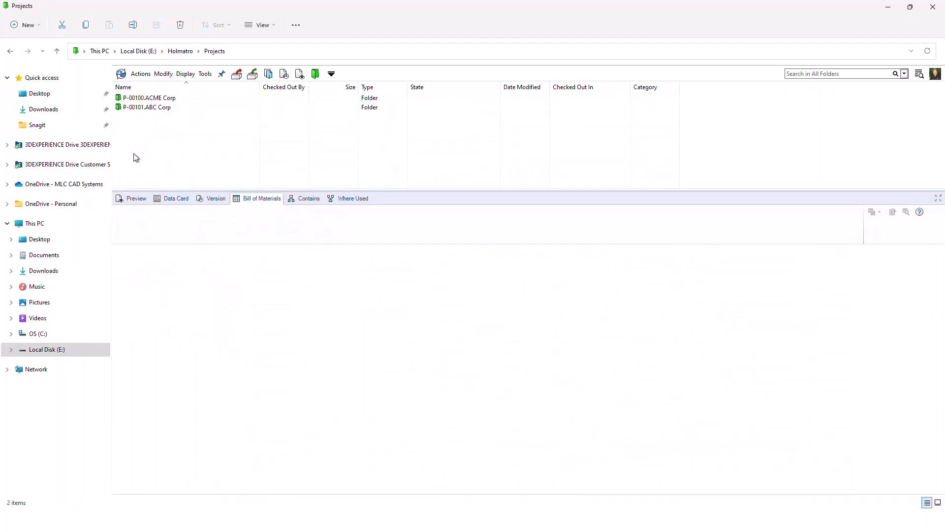
pyautogui.click(147, 108)
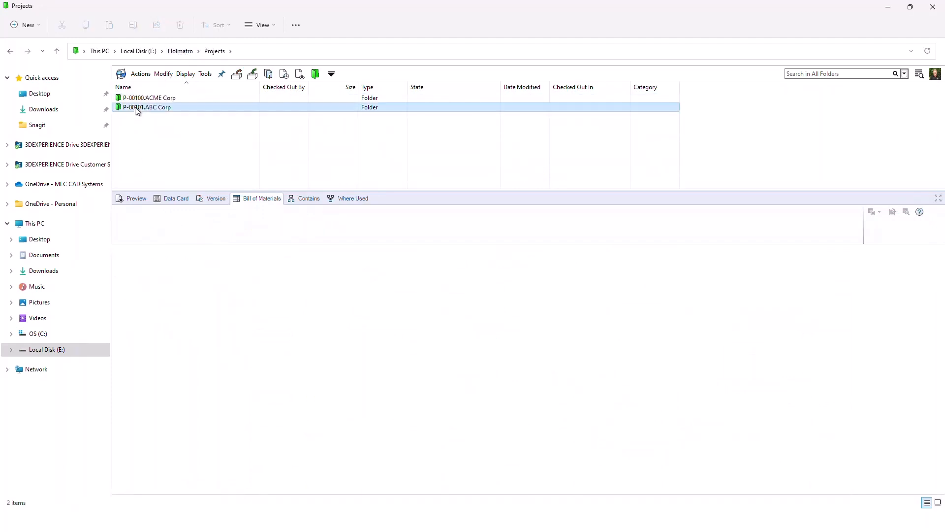
pyautogui.doubleClick(146, 106)
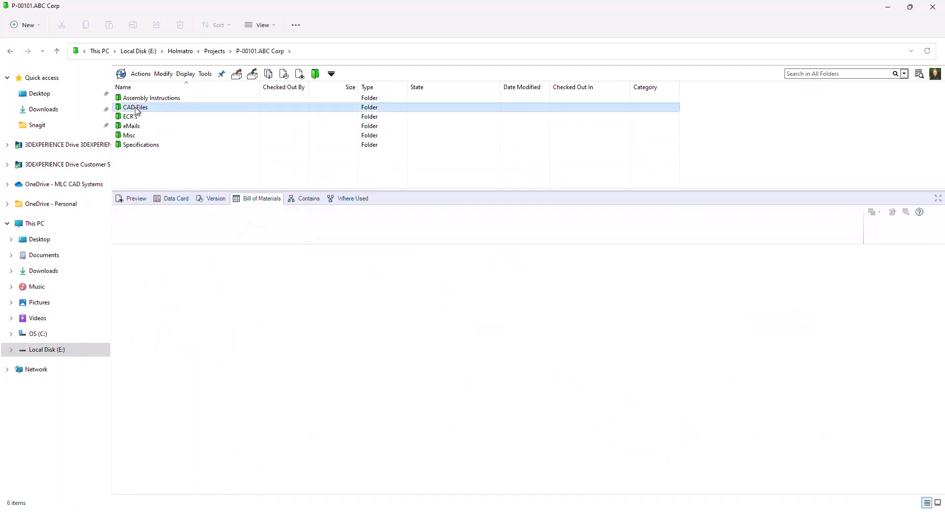
pyautogui.doubleClick(135, 106)
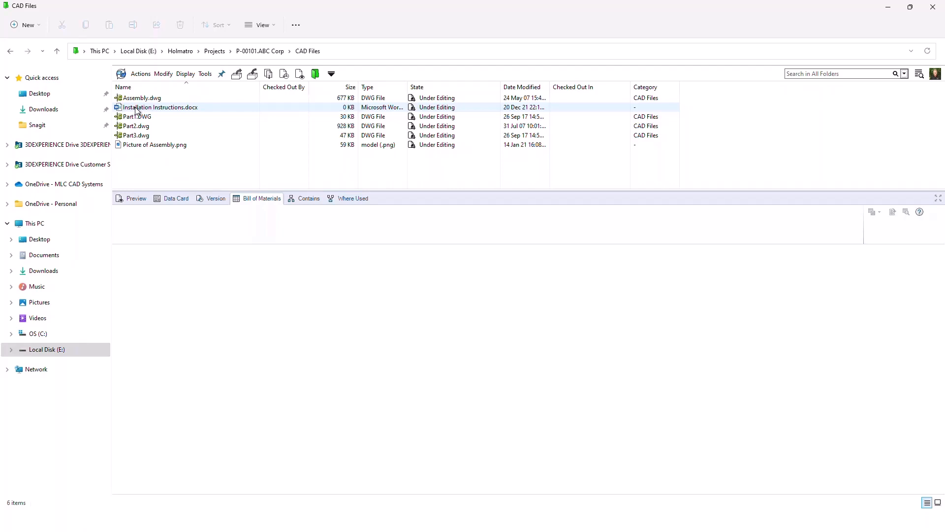
# Review each CAD Files item's BOM — Part3.dwg, Installation Instructions.docx, Picture of Assembly.png — ending on Assembly.dwg's empty BOM
pyautogui.click(142, 97)
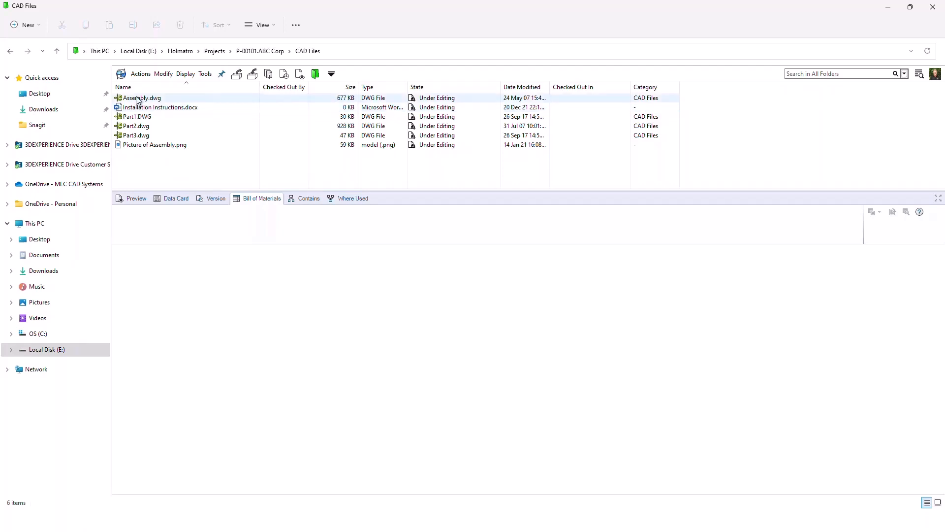
pyautogui.click(142, 98)
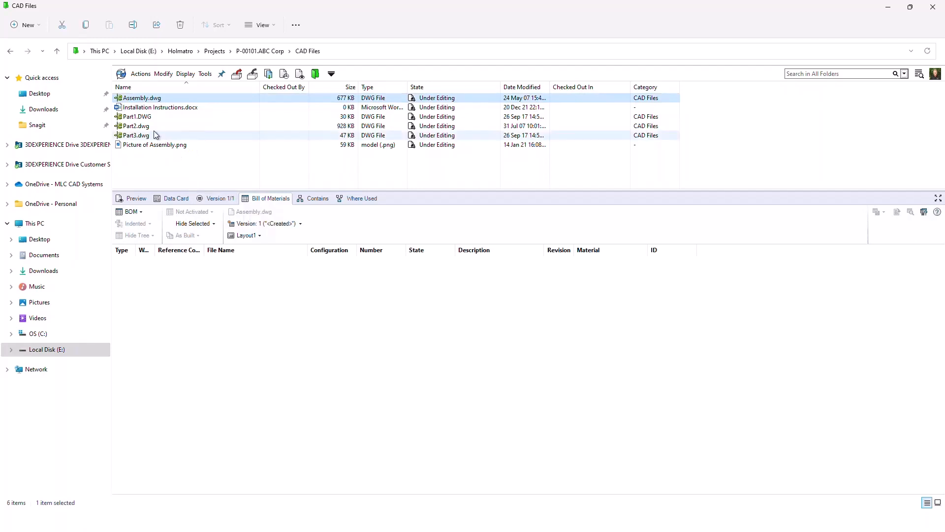
pyautogui.click(136, 125)
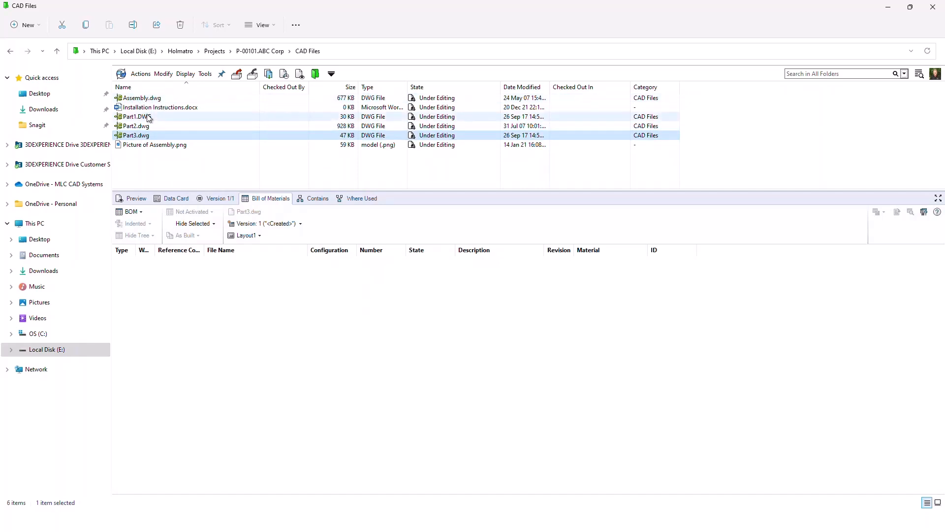
pyautogui.click(135, 135)
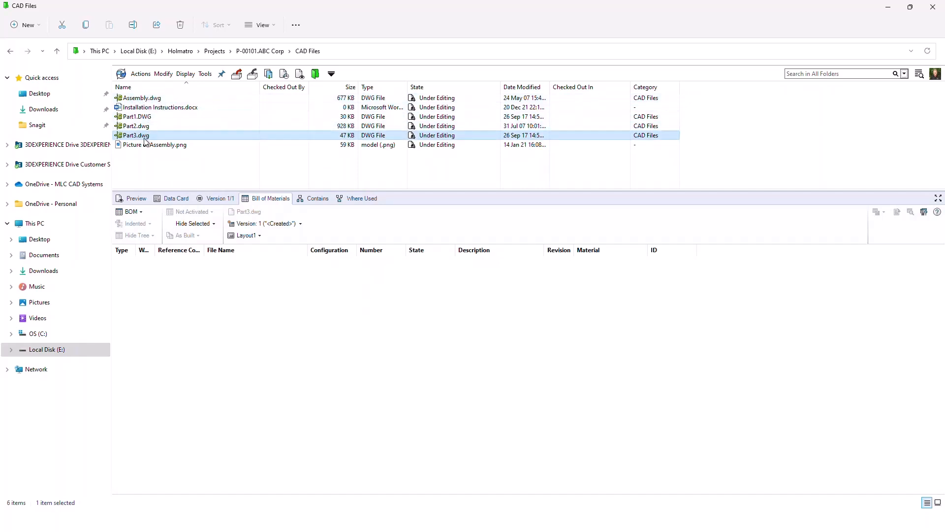
pyautogui.click(161, 107)
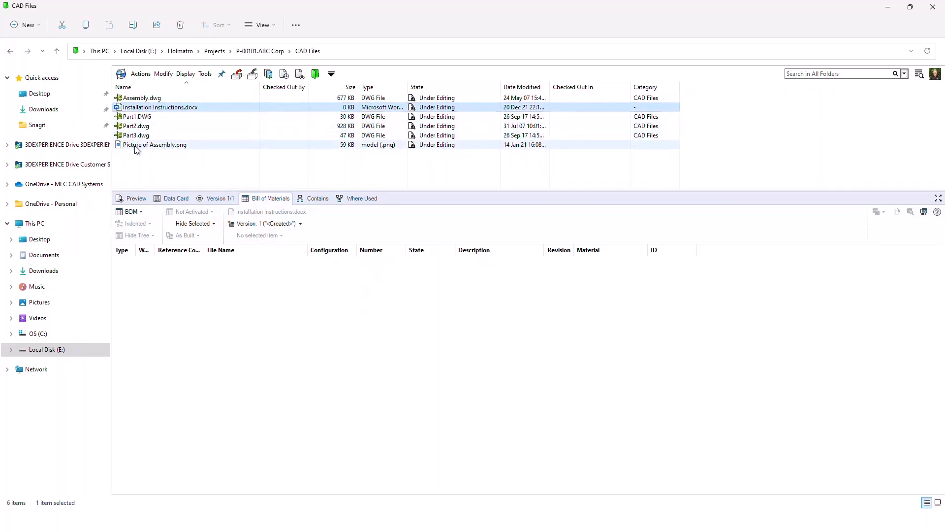
pyautogui.click(155, 145)
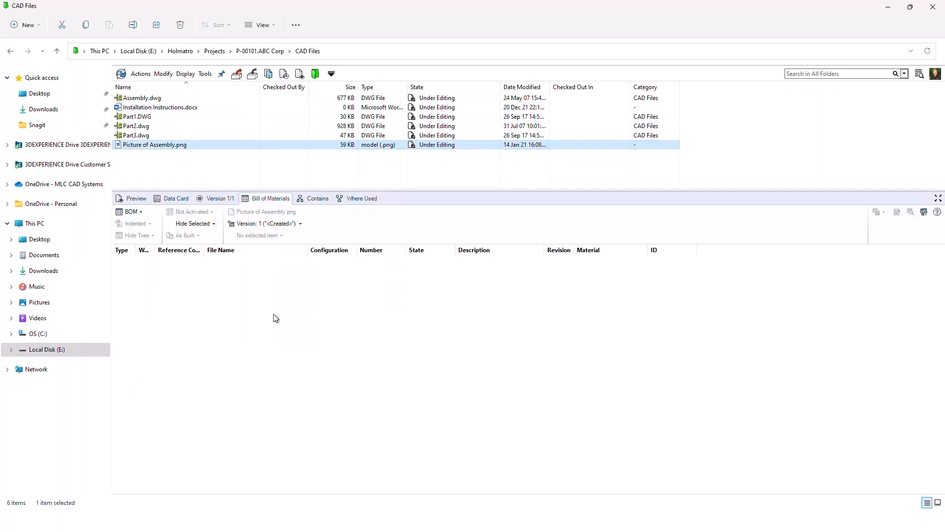
pyautogui.moveTo(227, 364)
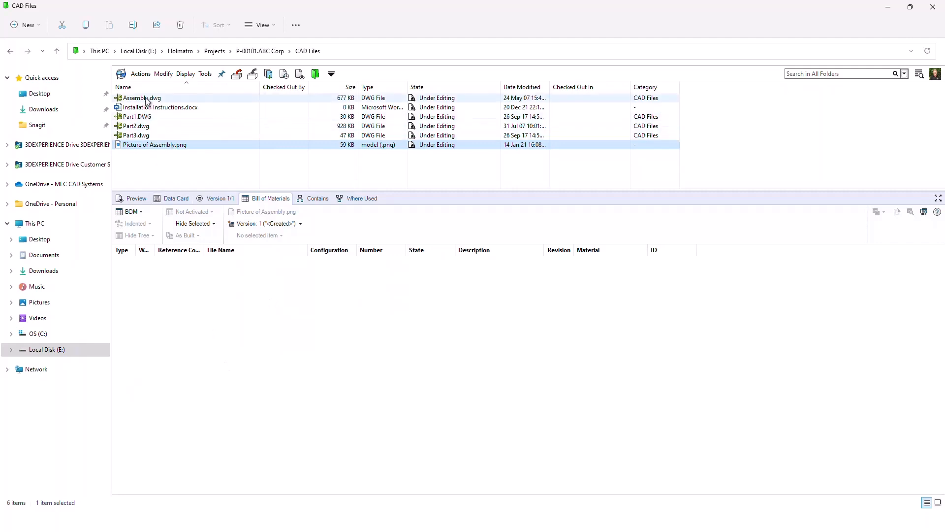
pyautogui.click(140, 98)
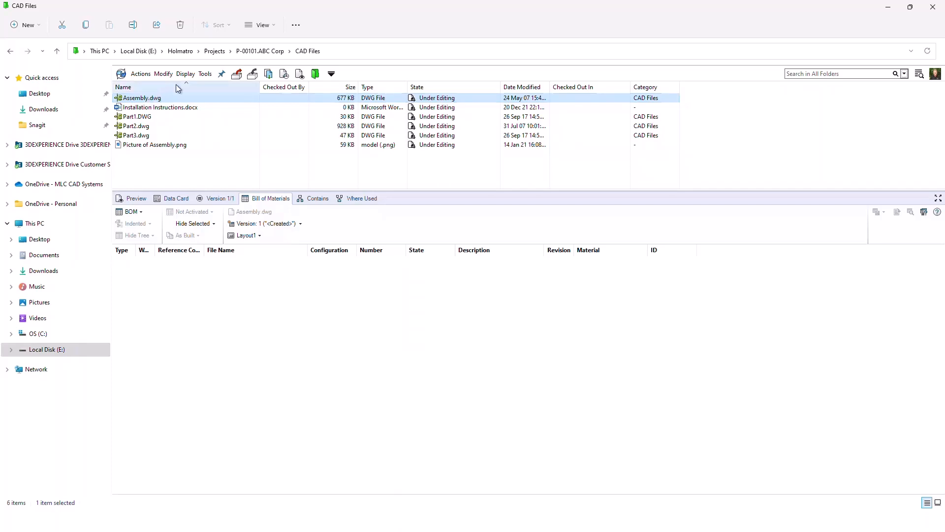
# Check out Assembly.dwg and paste the other five CAD Files items onto it as file references
pyautogui.click(237, 74)
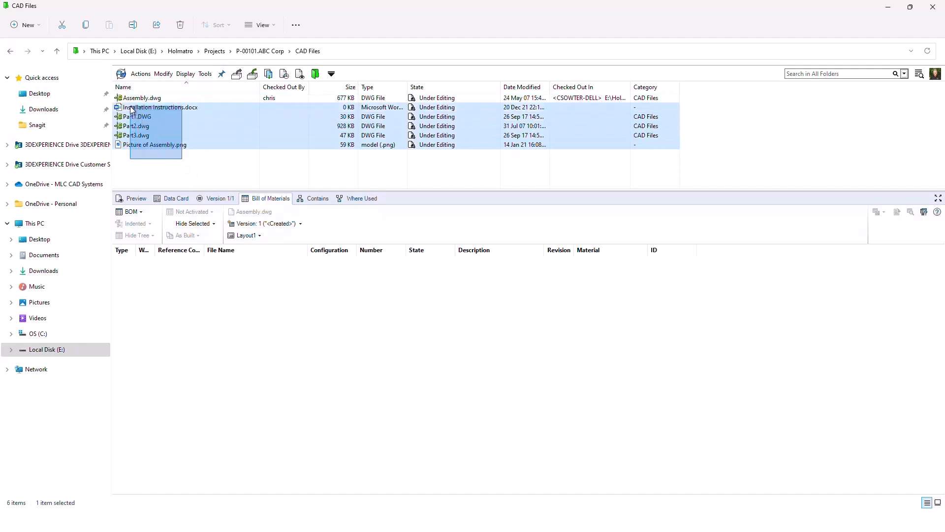
pyautogui.rightClick(139, 107)
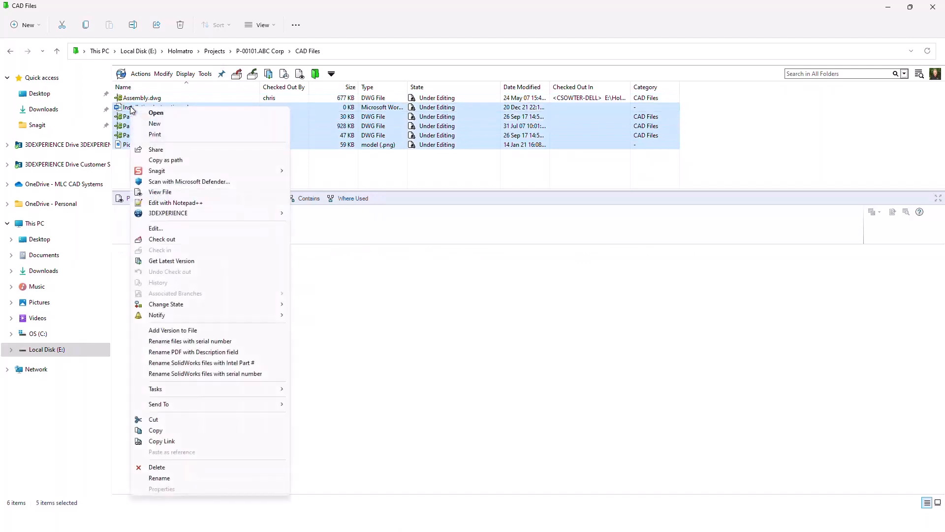
pyautogui.moveTo(187, 373)
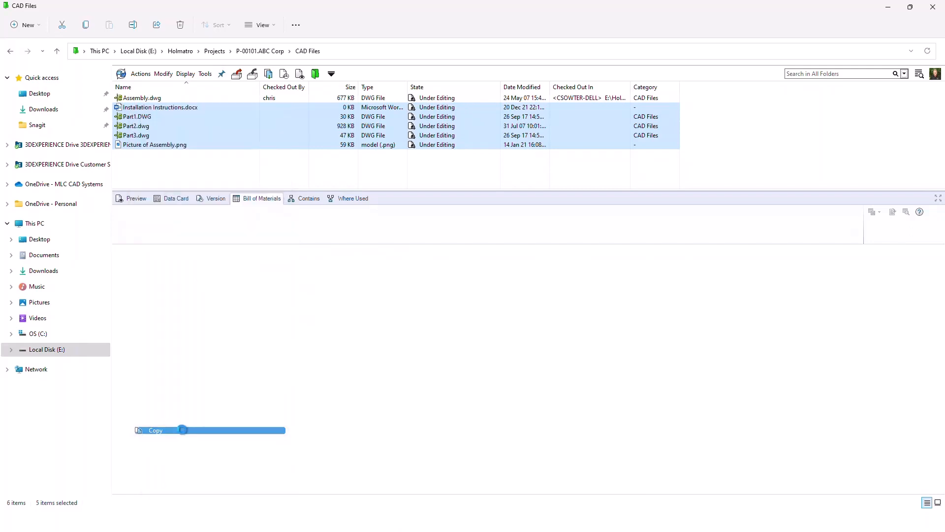
pyautogui.click(141, 98)
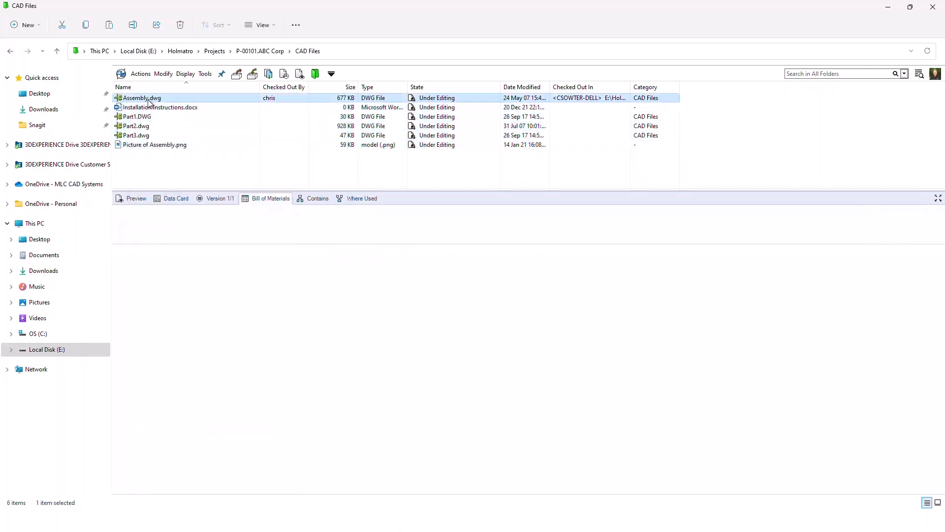
pyautogui.rightClick(141, 98)
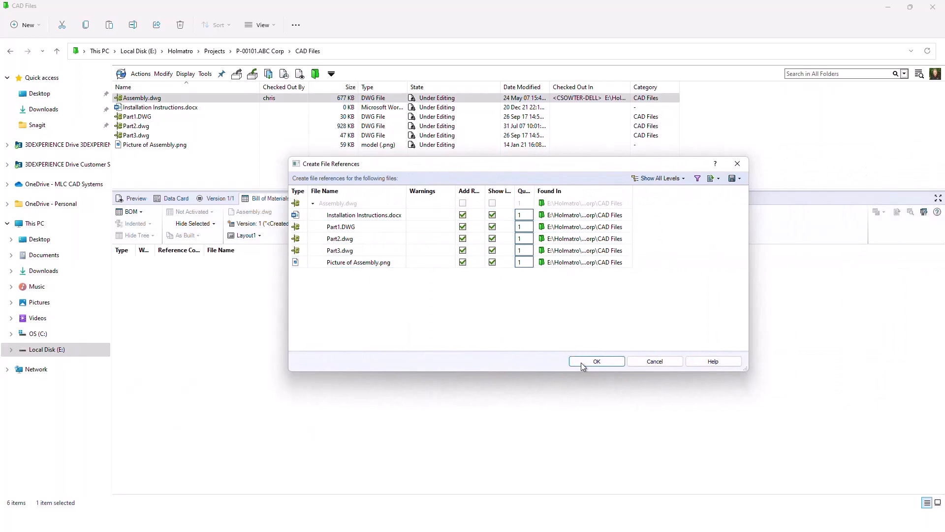
pyautogui.click(597, 362)
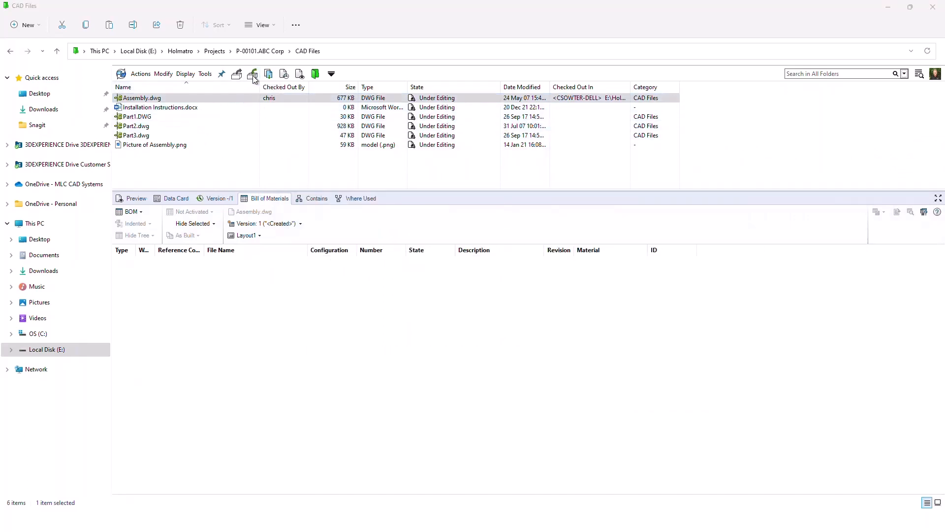
# Check in Assembly.dwg as version 2 with the comment 'Built BOM'
pyautogui.click(253, 74)
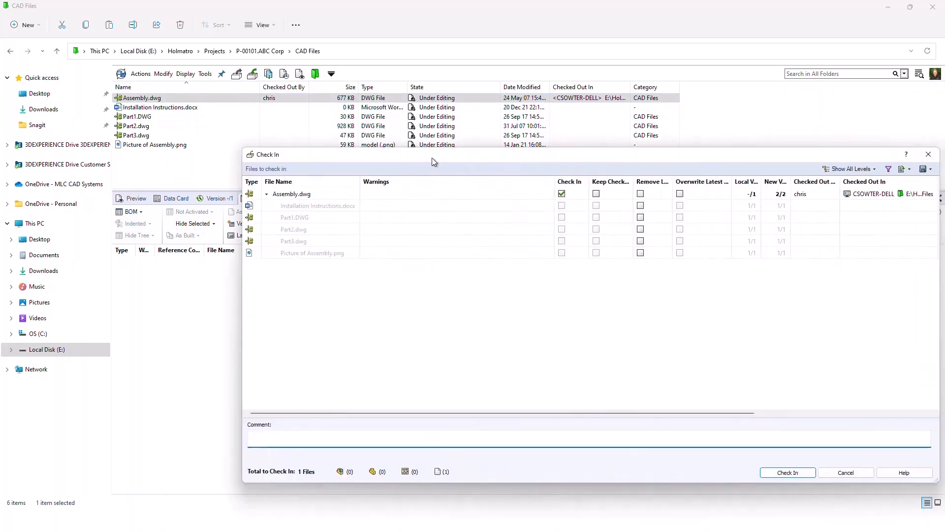
pyautogui.write('Built BOM')
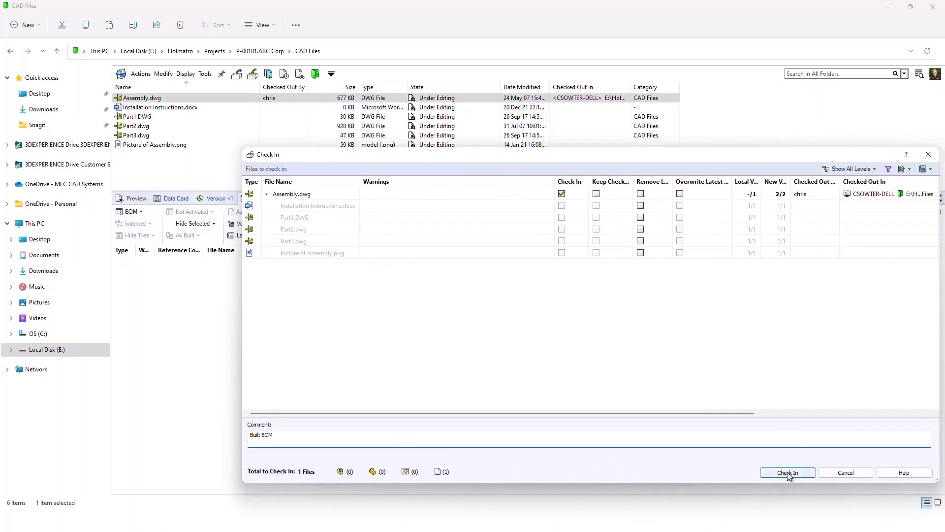
pyautogui.click(787, 472)
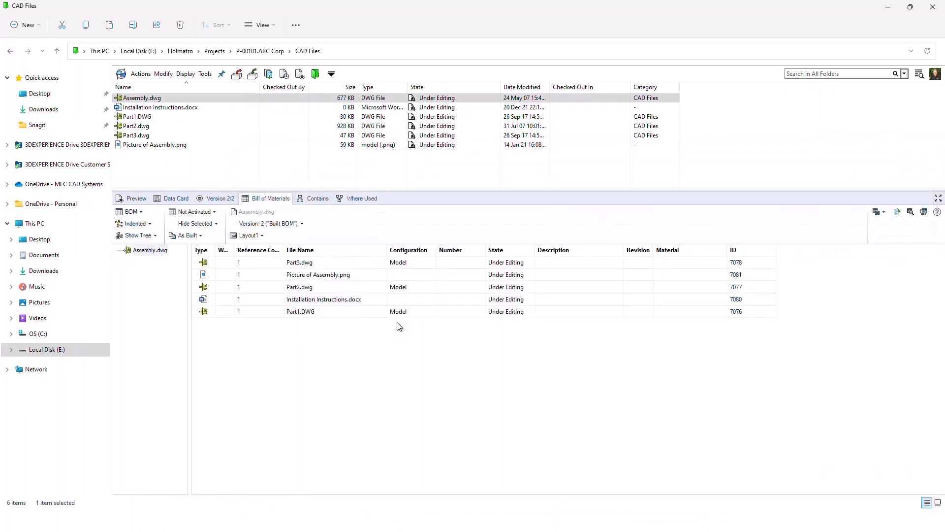
# Review Assembly.dwg's version 2 BOM listing five files at quantity 1, then head to the 4240 Spreader folder
pyautogui.click(299, 262)
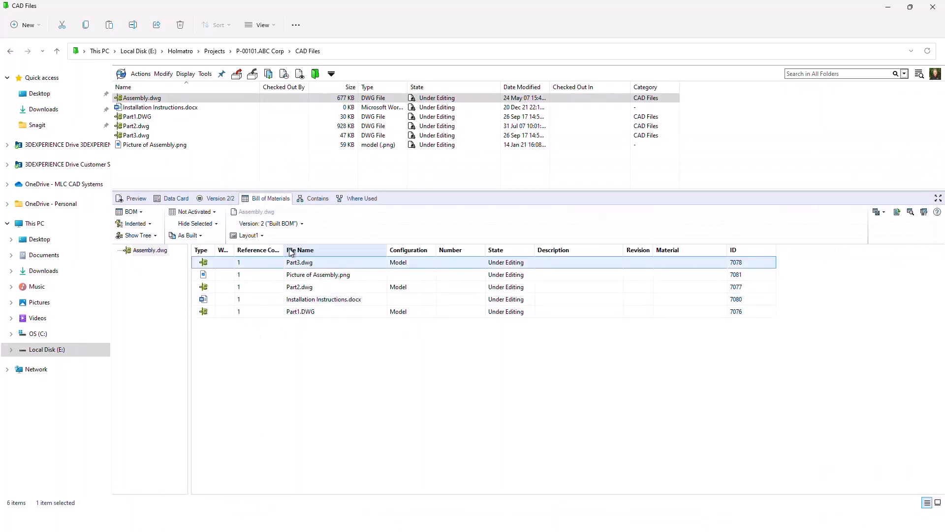
pyautogui.click(142, 97)
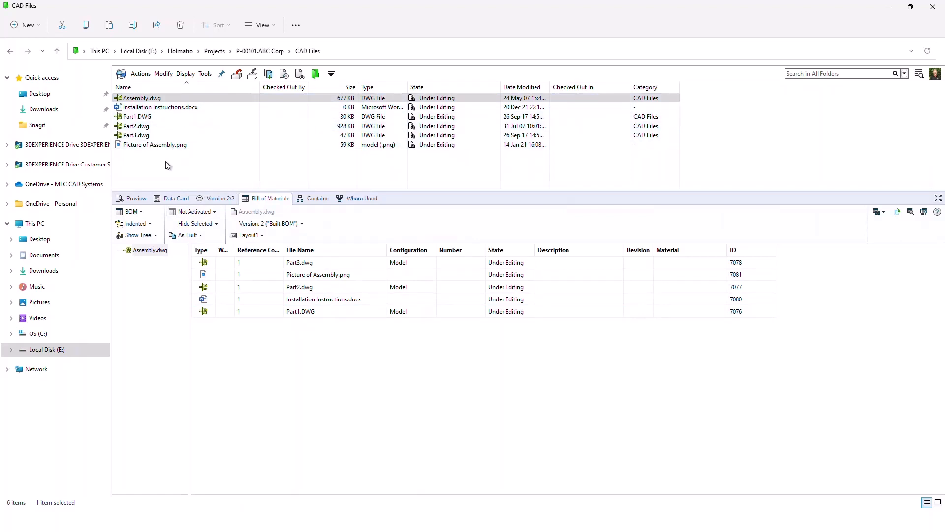
pyautogui.moveTo(187, 235)
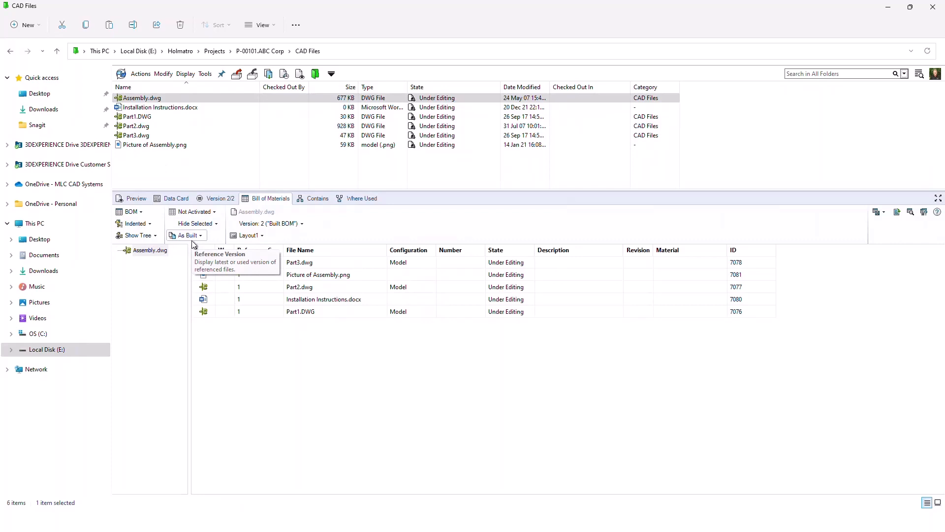
pyautogui.moveTo(214, 160)
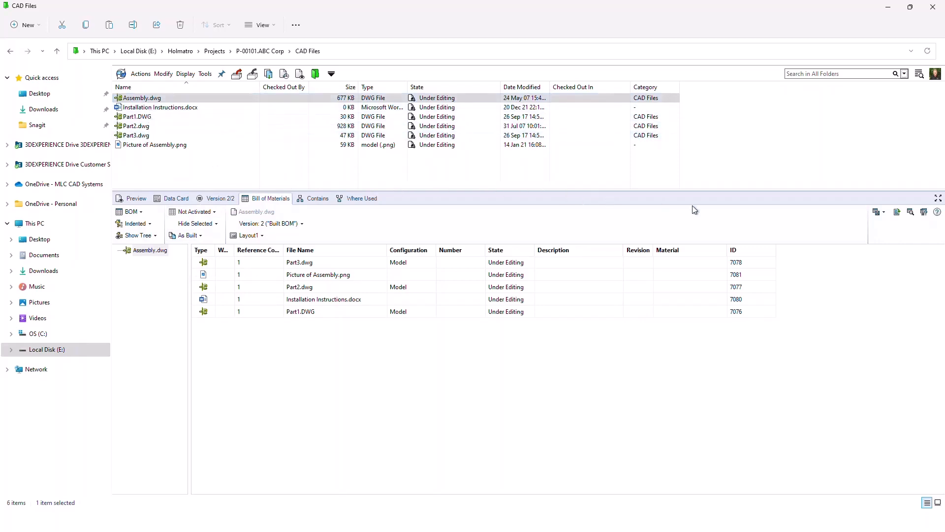
pyautogui.click(879, 212)
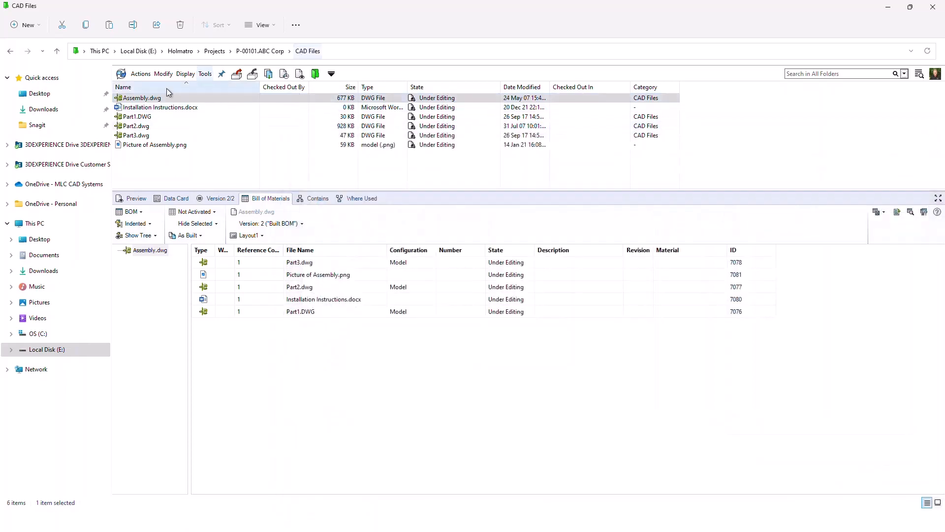
pyautogui.moveTo(49, 121)
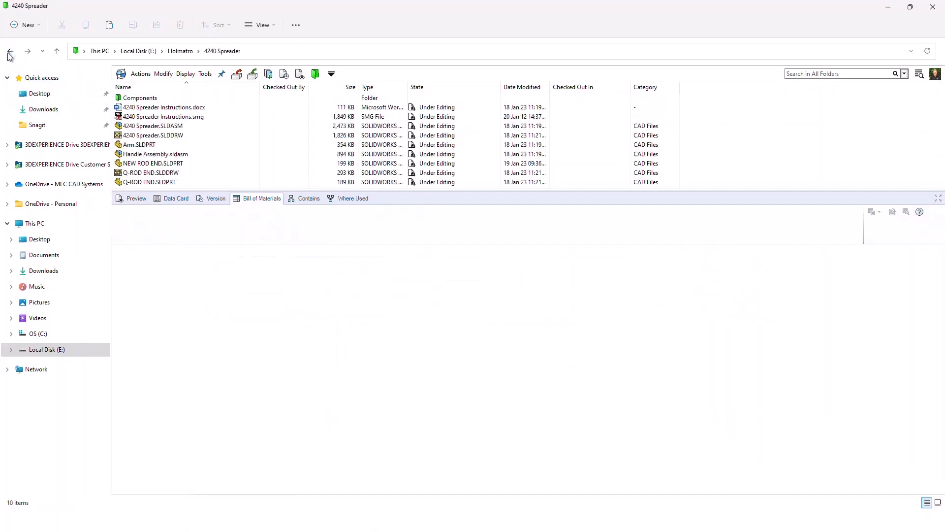
# Select 4240 Spreader.SLDASM to show its version 2 BOM with components, numbers and materials
pyautogui.click(153, 125)
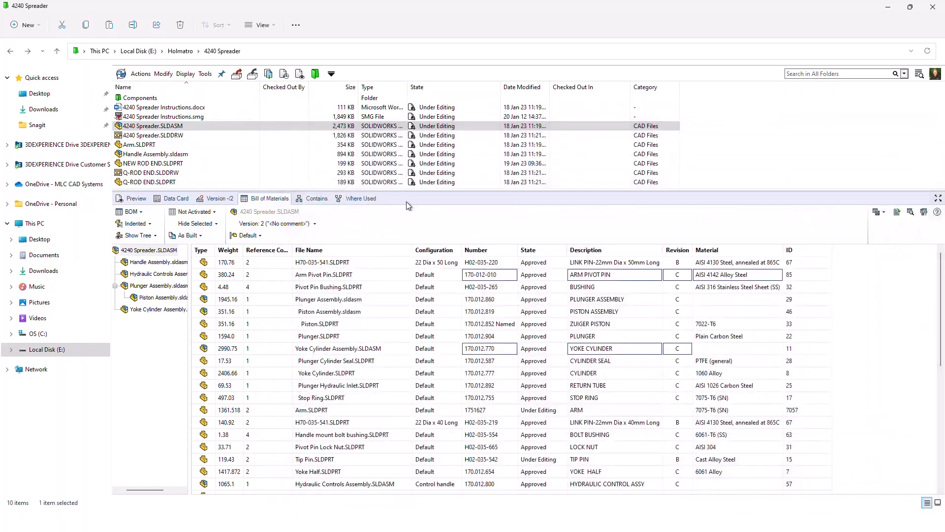
pyautogui.moveTo(270, 198)
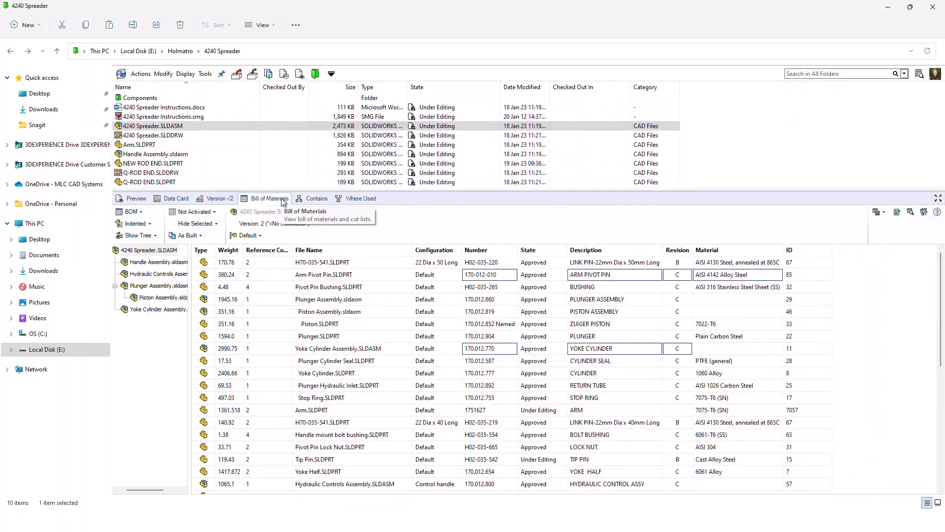